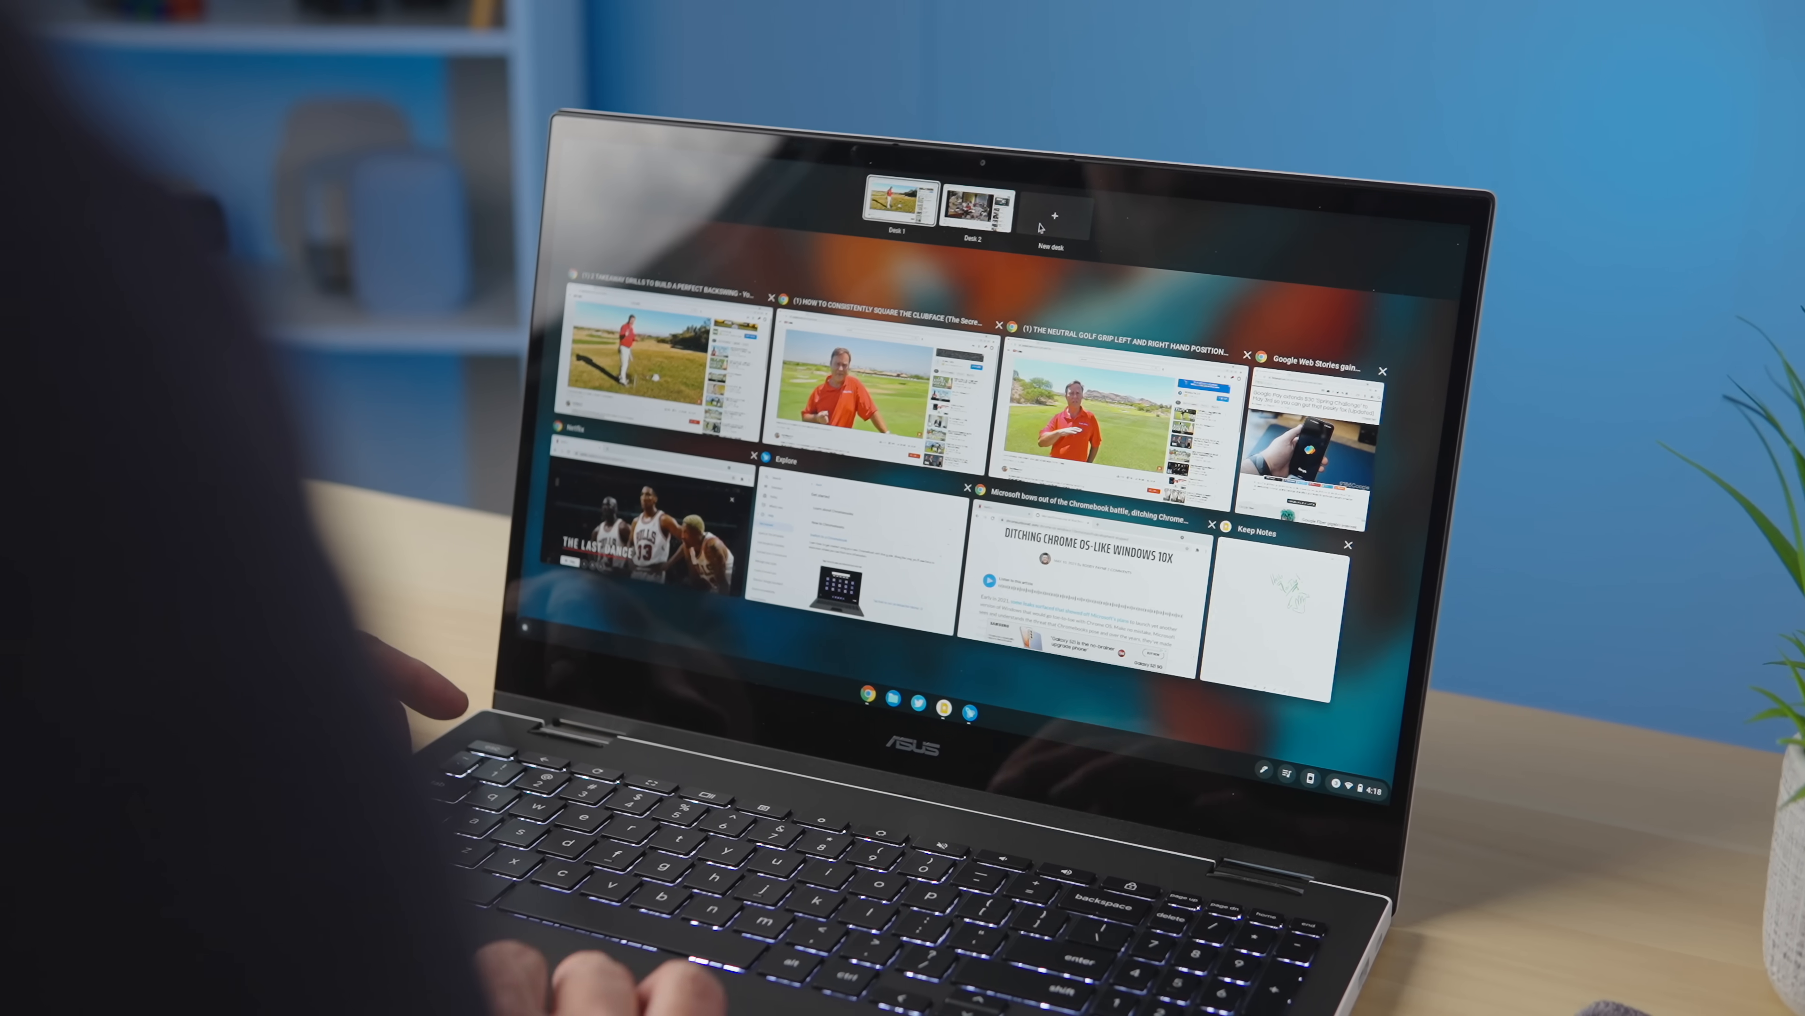
{"action": "left_click", "coordinate": [1051, 216]}
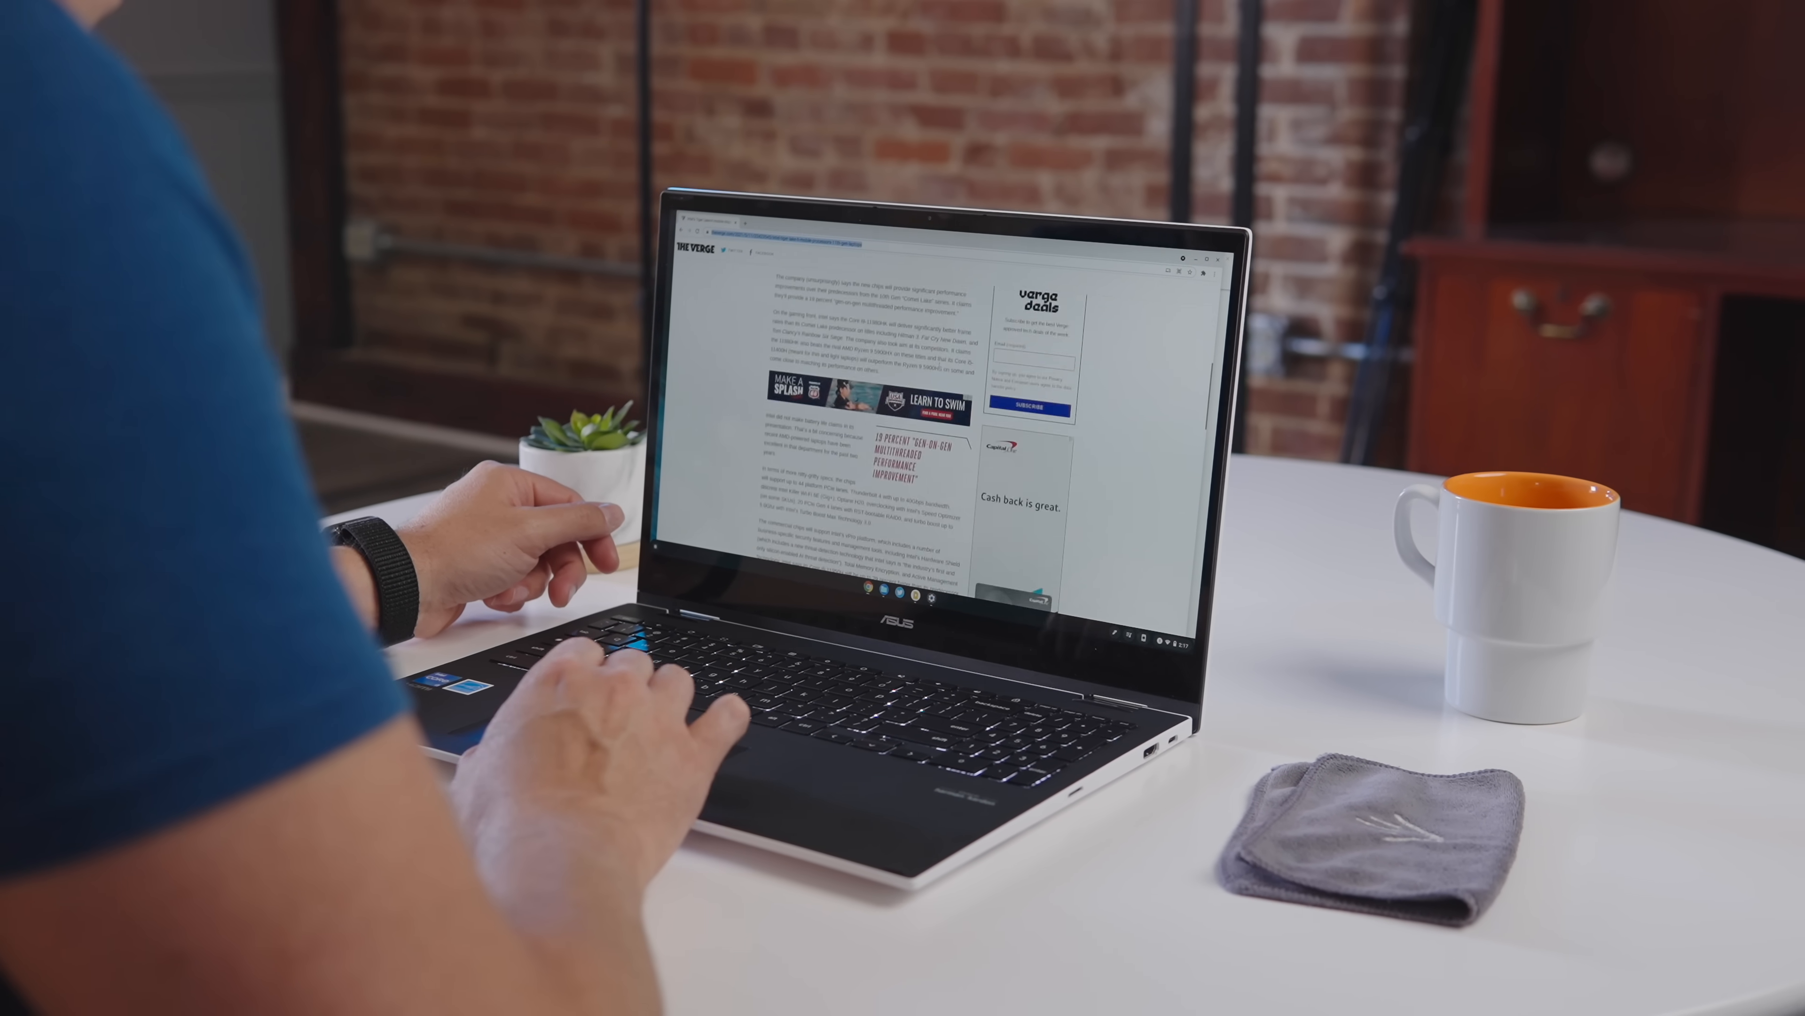
{"action": "scroll", "scroll_direction": "down", "scroll_amount": 3}
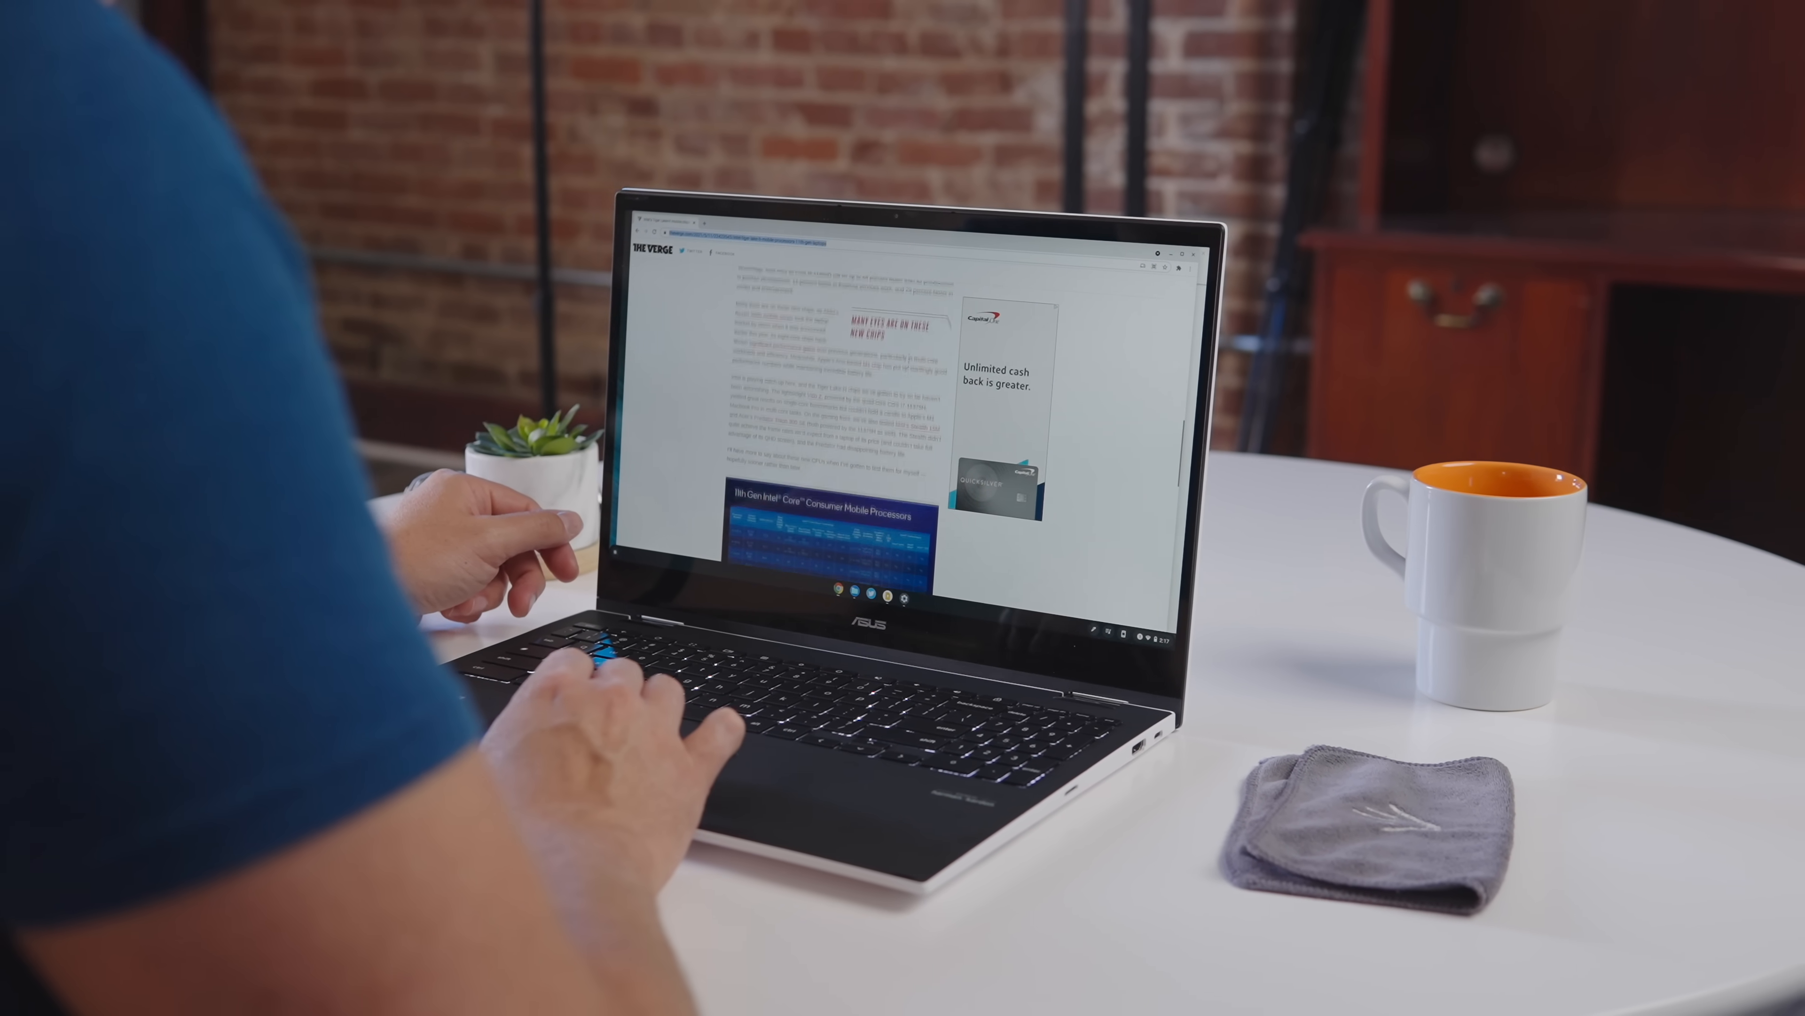
{"action": "scroll", "scroll_direction": "down", "scroll_amount": 3}
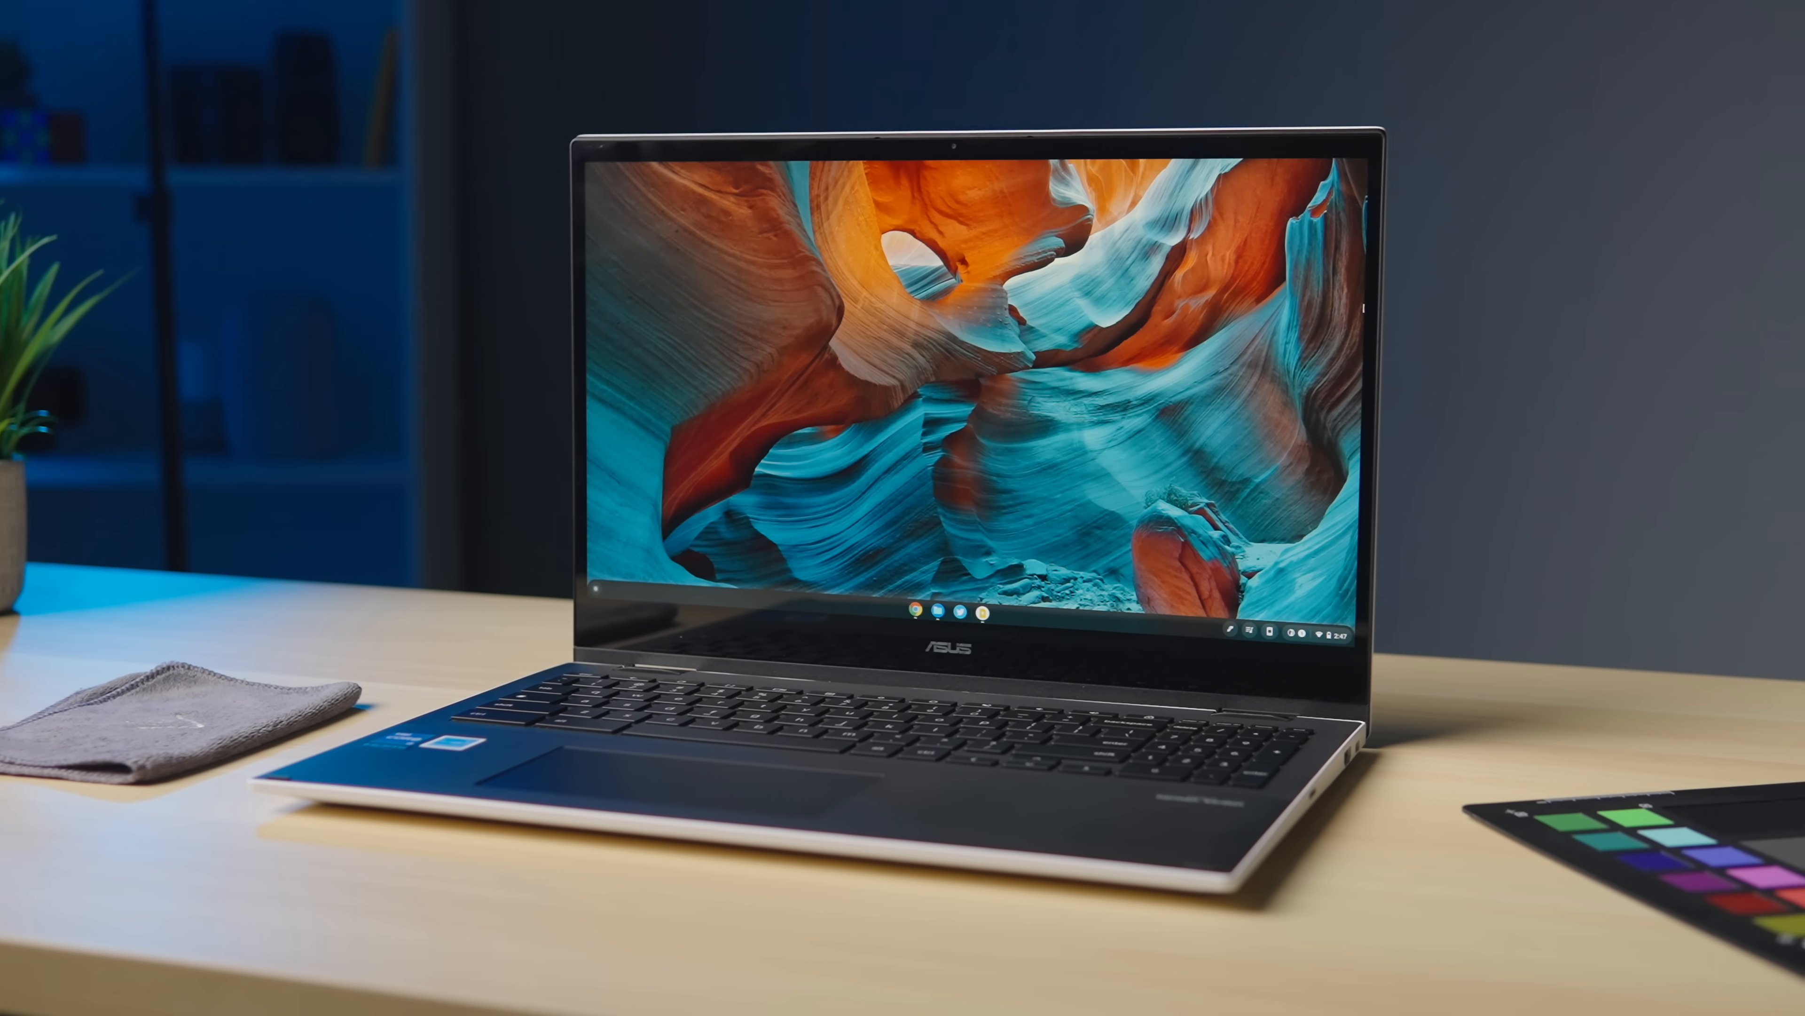
{"action": "left_click", "coordinate": [1195, 904]}
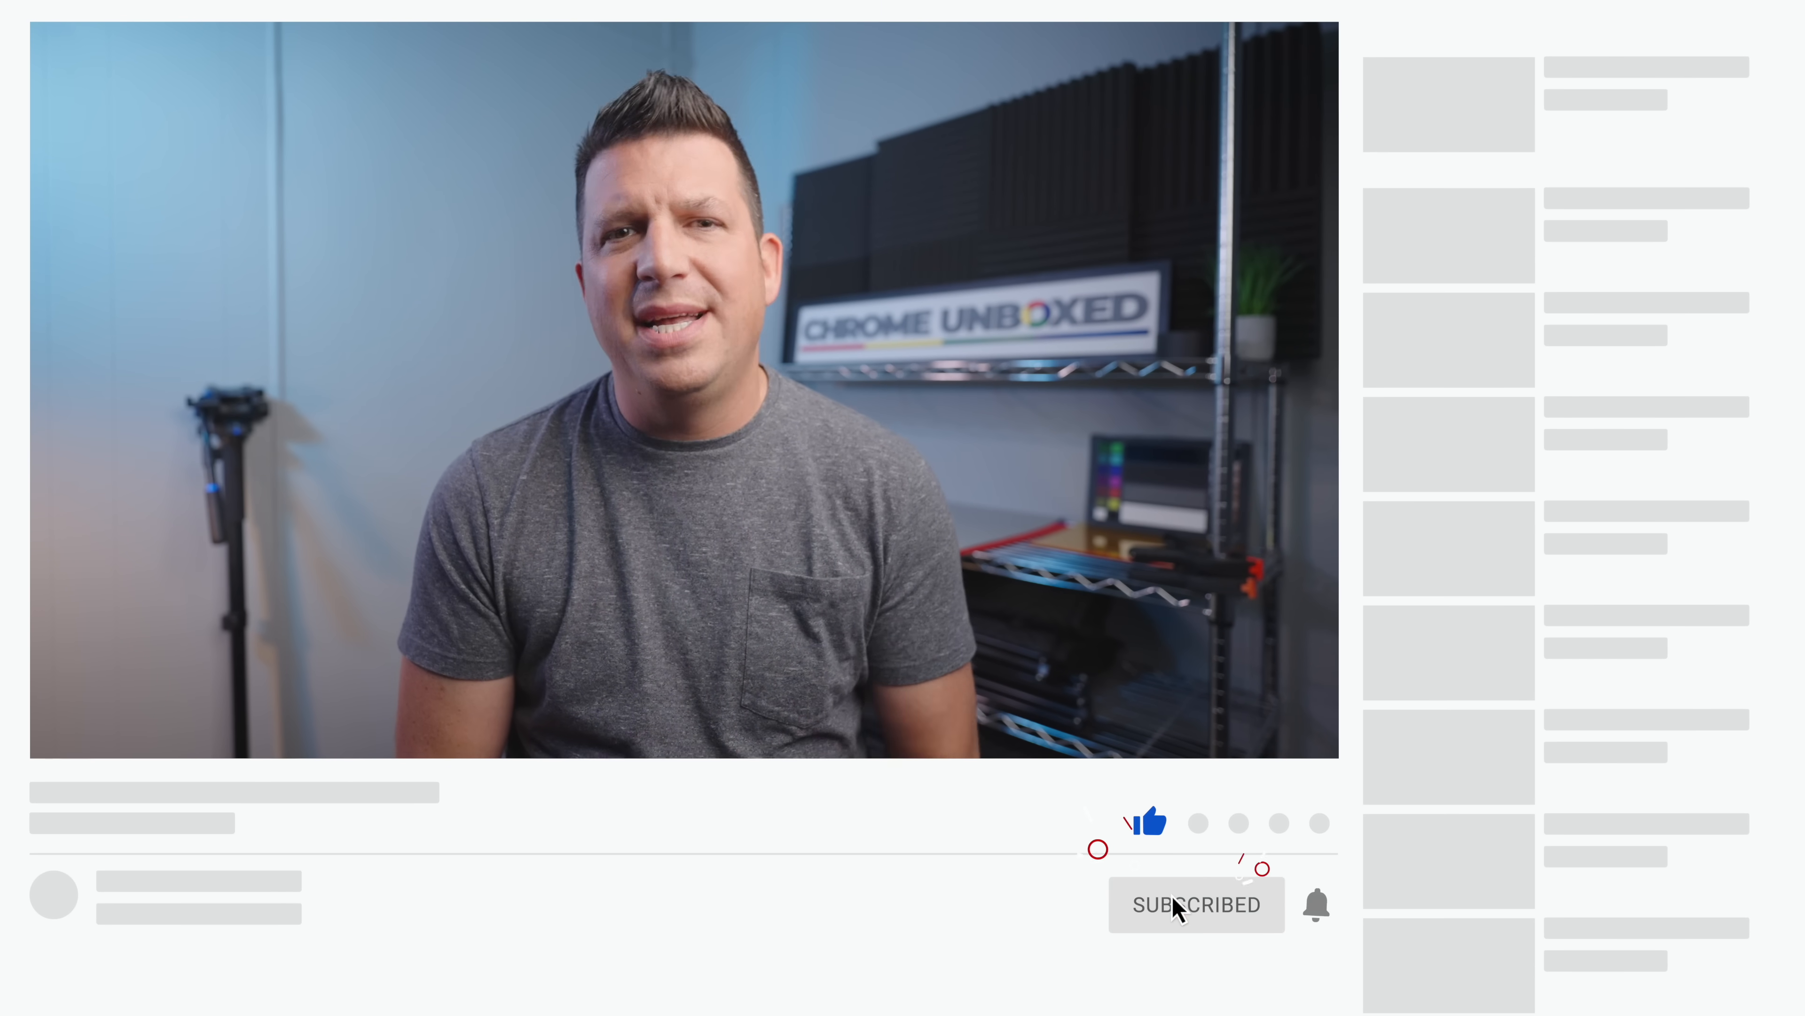